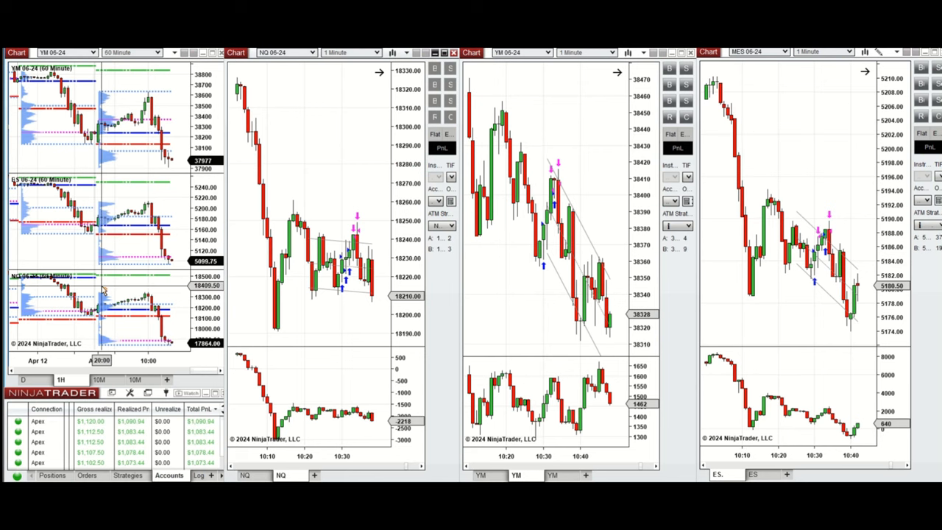
{"action": "mouse_move", "coordinate": [111, 287]}
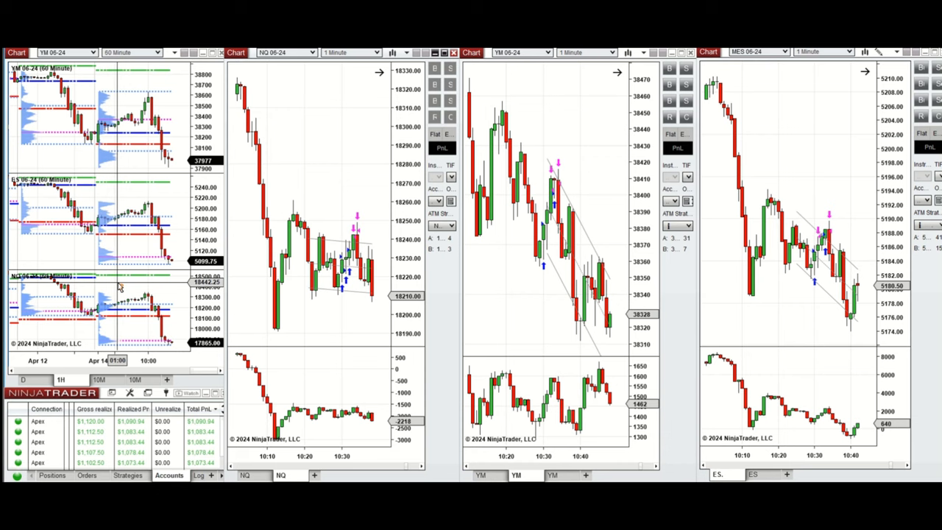
{"action": "mouse_move", "coordinate": [109, 289]}
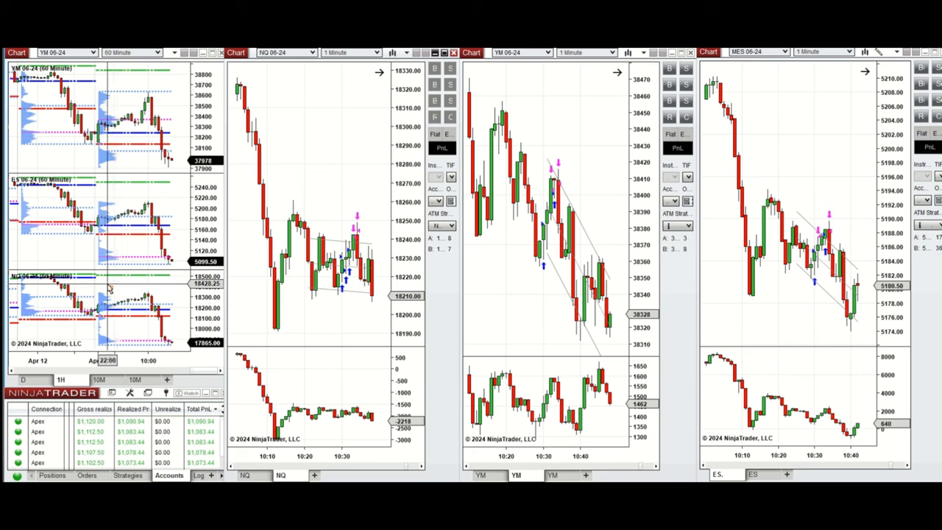
{"action": "mouse_move", "coordinate": [109, 286]}
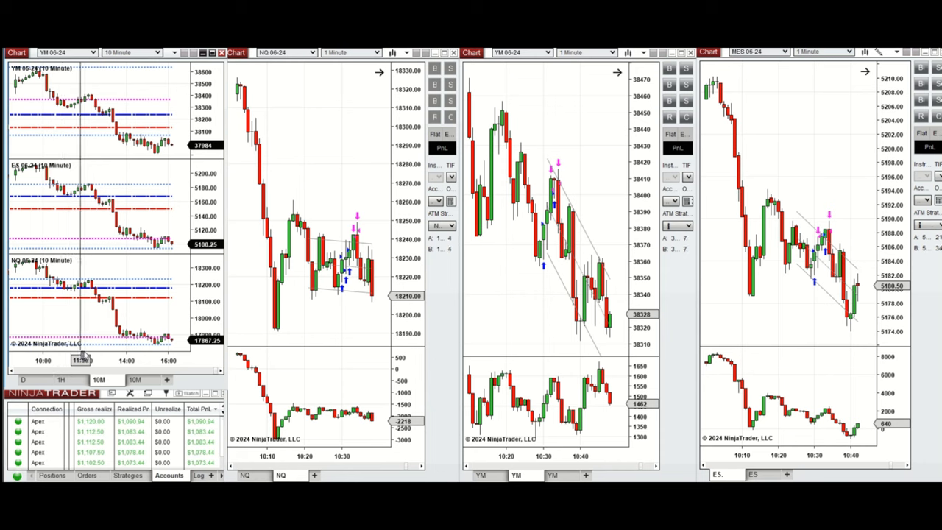
{"action": "mouse_move", "coordinate": [103, 314]}
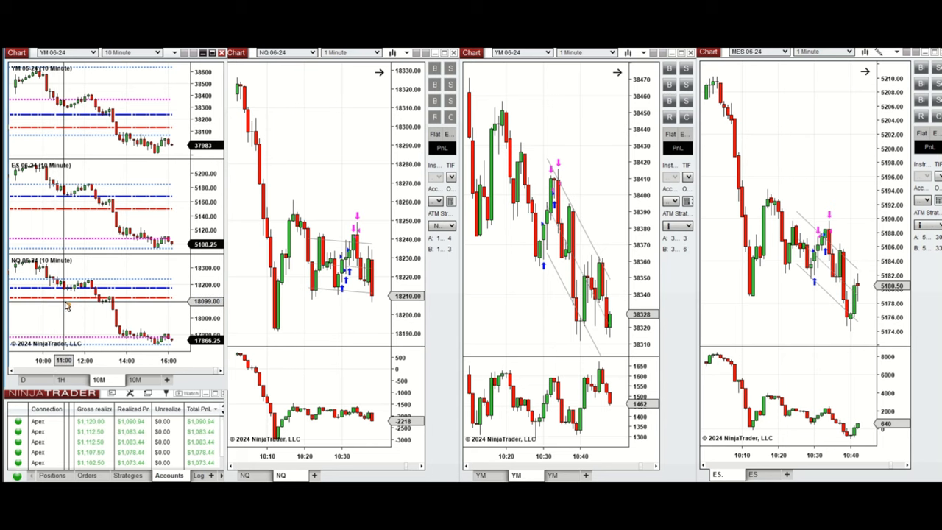
{"action": "mouse_move", "coordinate": [346, 301]}
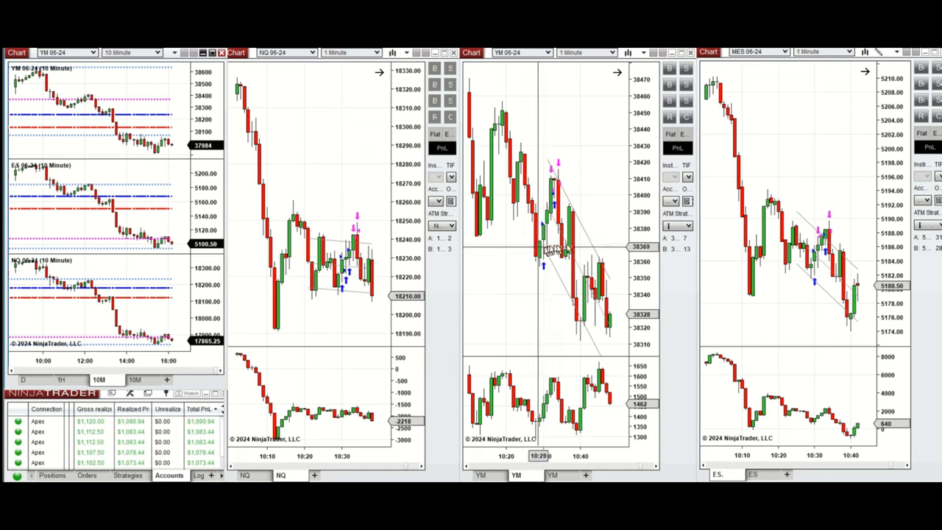
{"action": "mouse_move", "coordinate": [537, 184]}
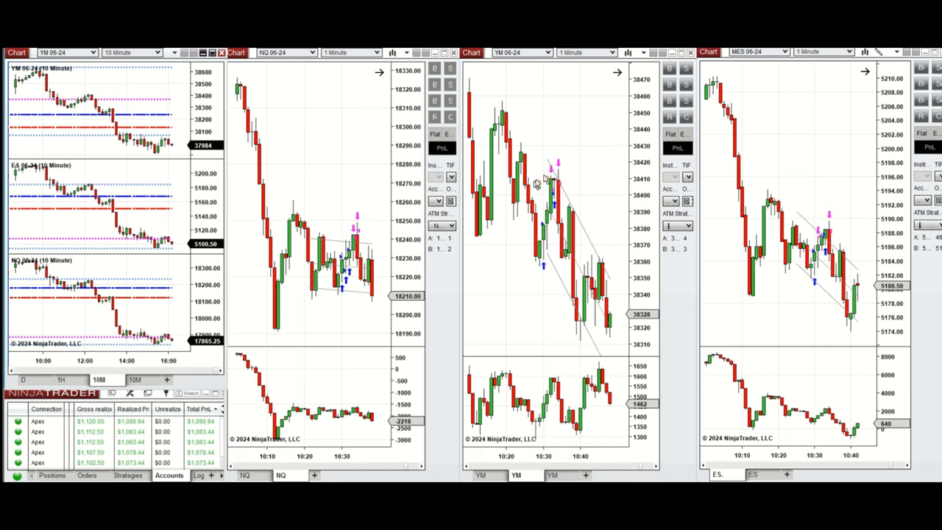
{"action": "mouse_move", "coordinate": [506, 235]}
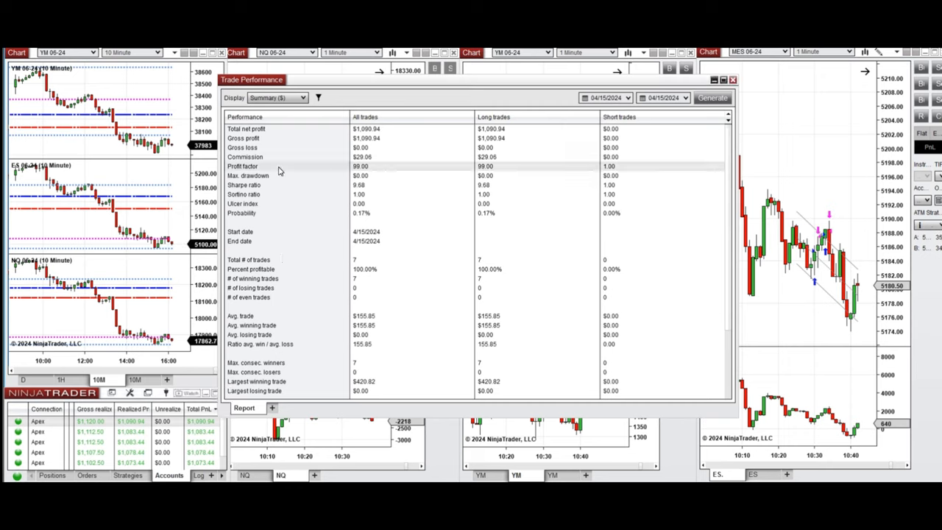
{"action": "mouse_move", "coordinate": [288, 271]}
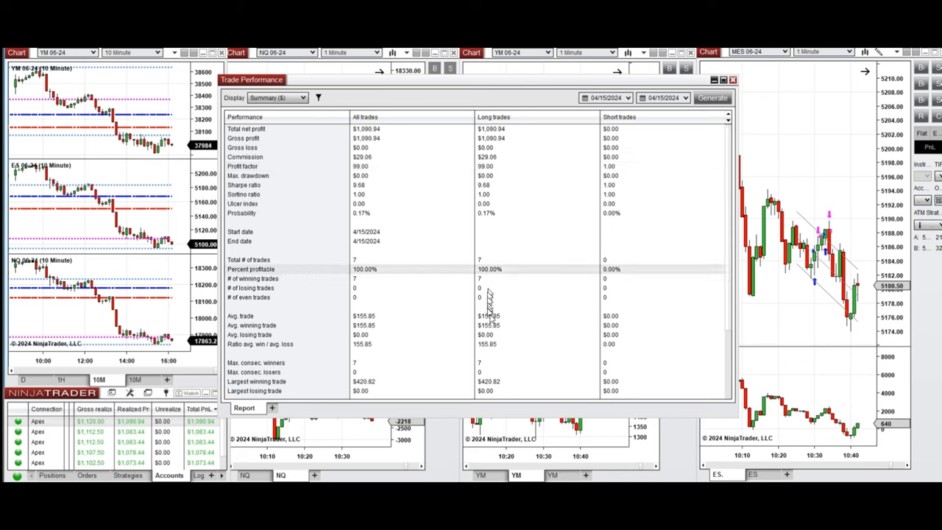
{"action": "mouse_move", "coordinate": [317, 336]}
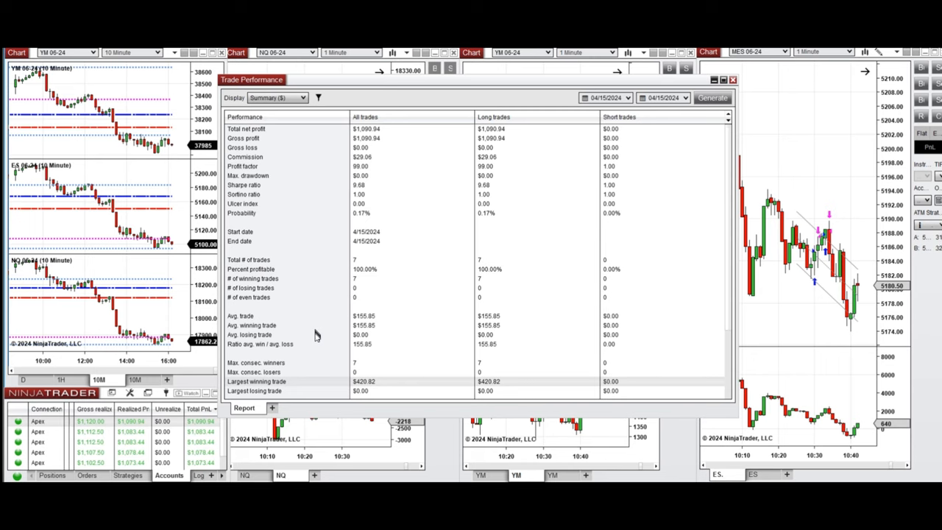
{"action": "mouse_move", "coordinate": [287, 333]}
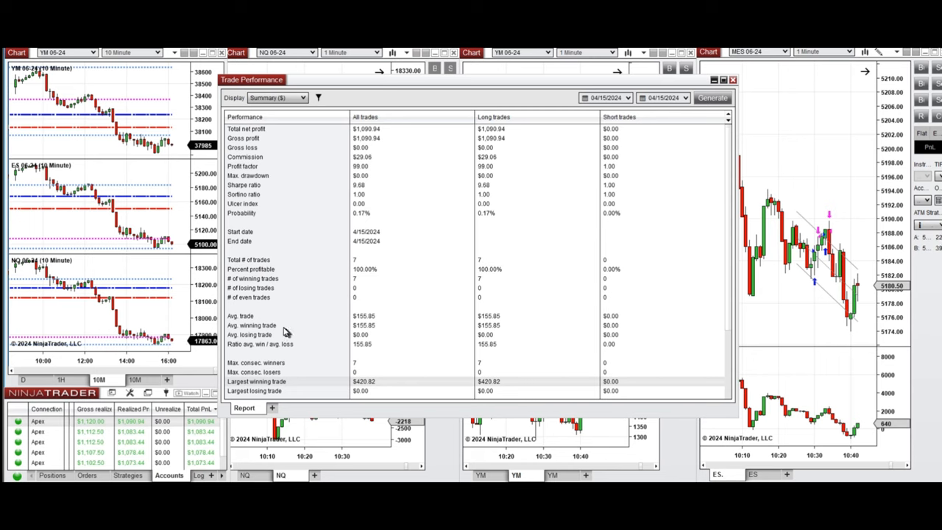